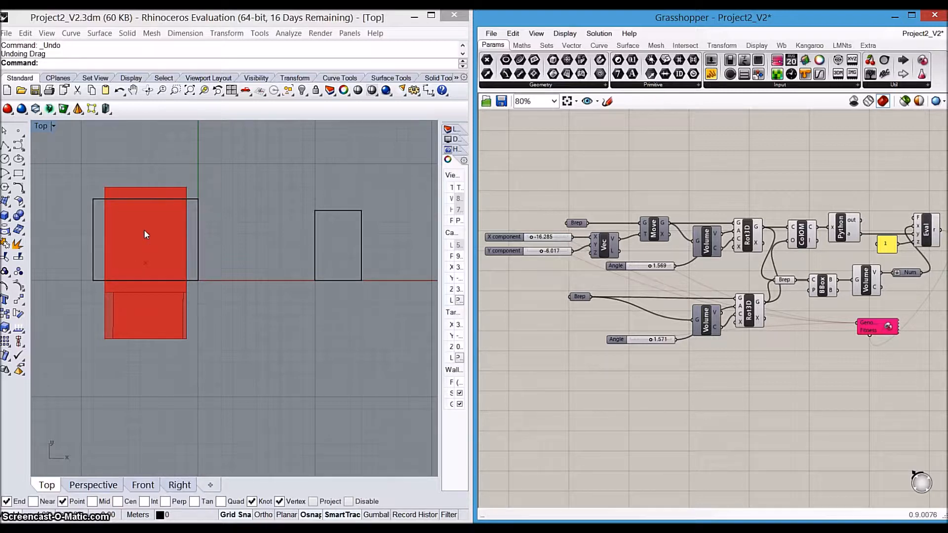
pyautogui.moveTo(199, 245)
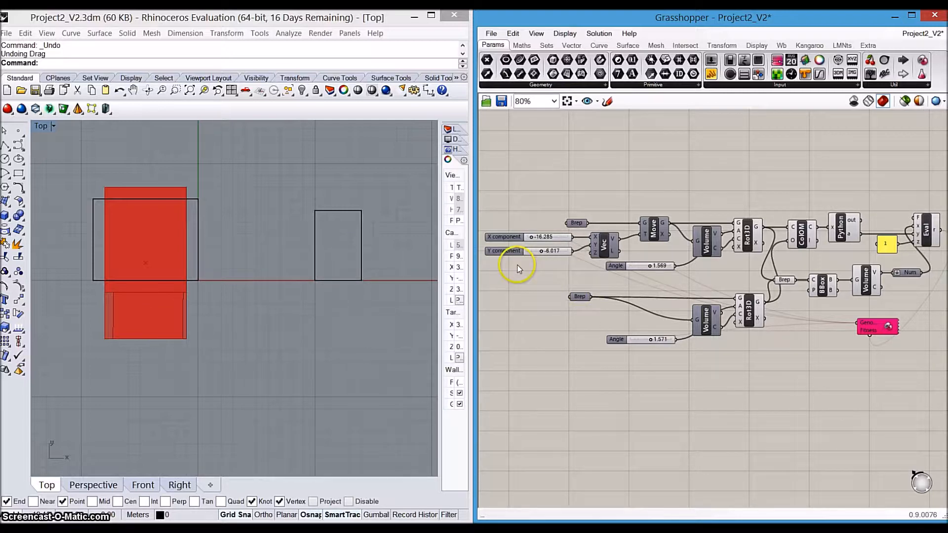
pyautogui.moveTo(537, 262)
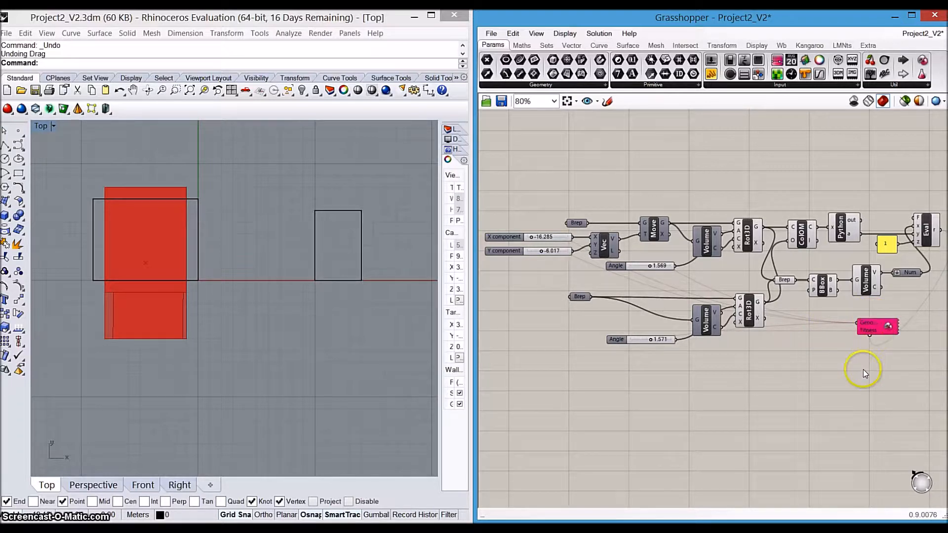
pyautogui.moveTo(691, 381)
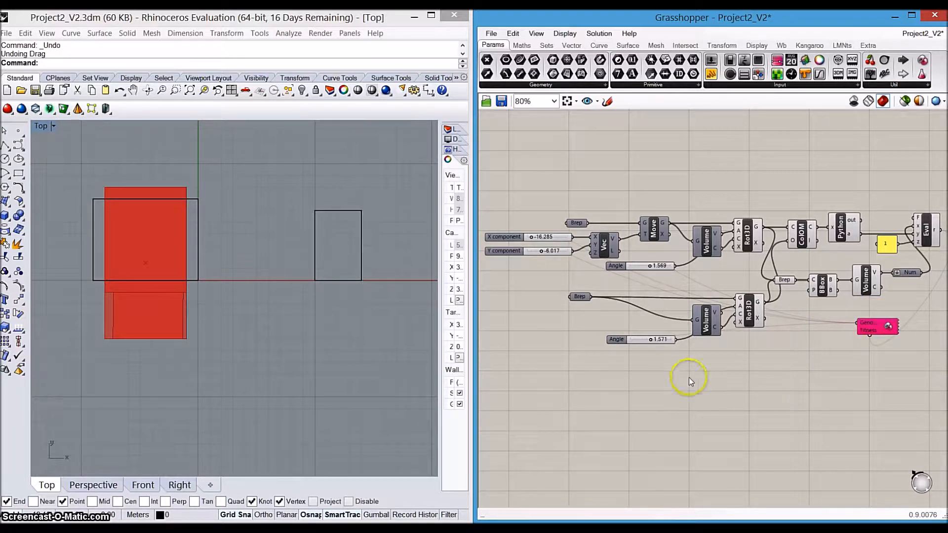
pyautogui.moveTo(644, 328)
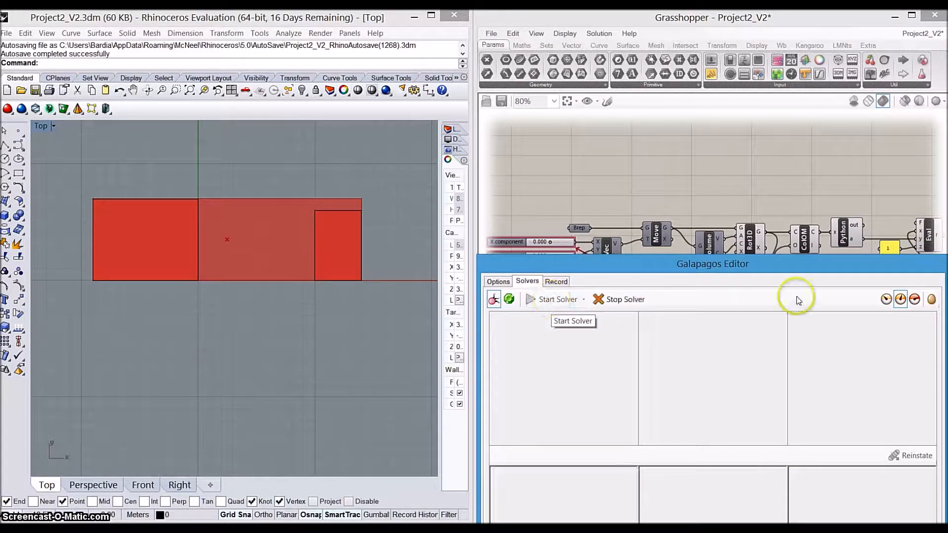
# Step: Start the Galapagos evolutionary solver and let generations search for a tighter packing of the red pieces
pyautogui.click(554, 299)
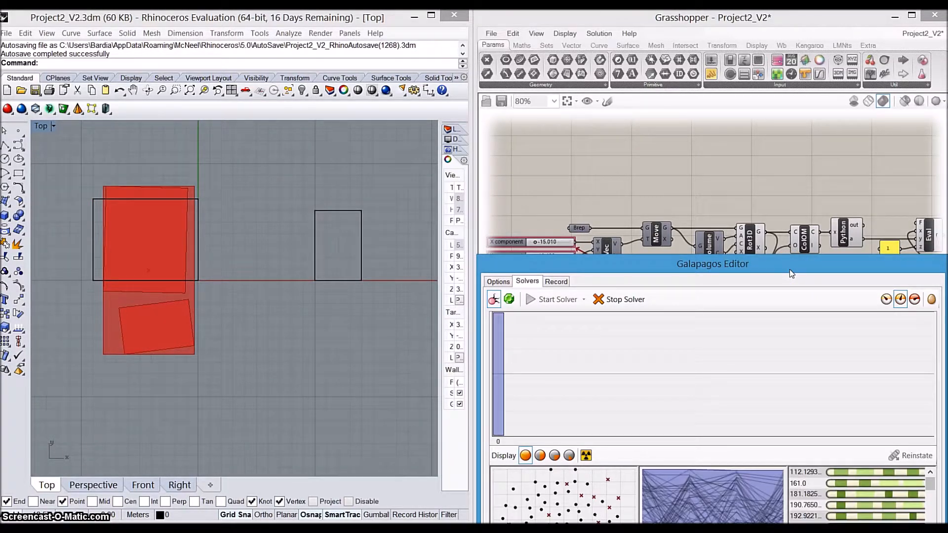
pyautogui.click(556, 299)
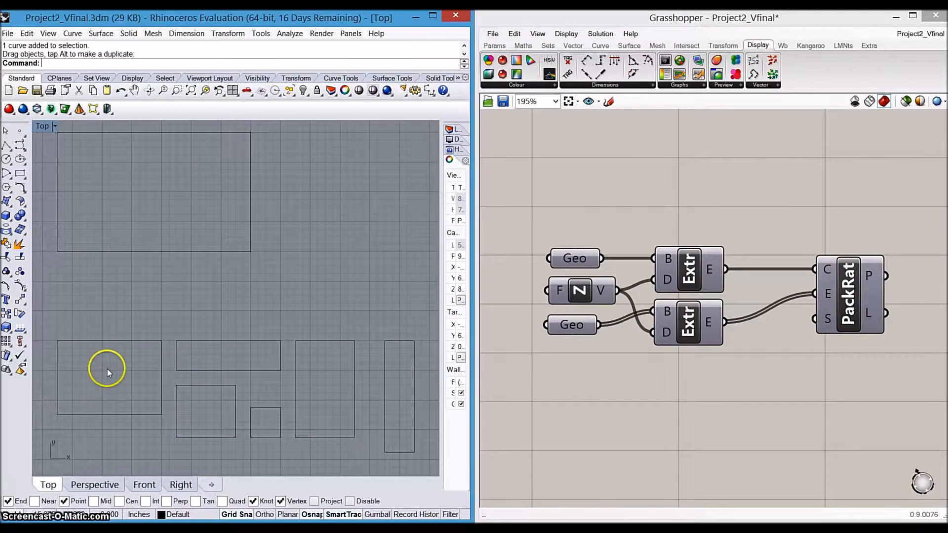
pyautogui.moveTo(377, 394)
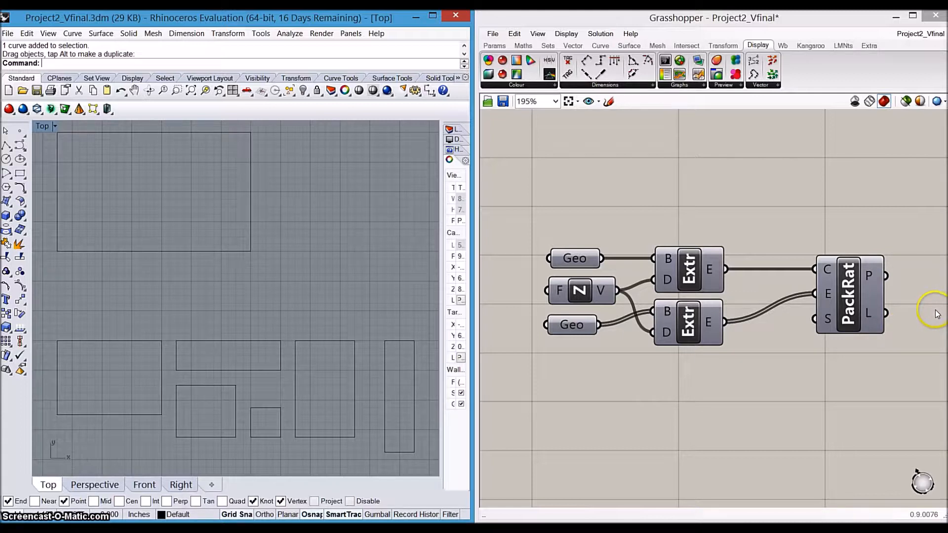
pyautogui.moveTo(884, 314)
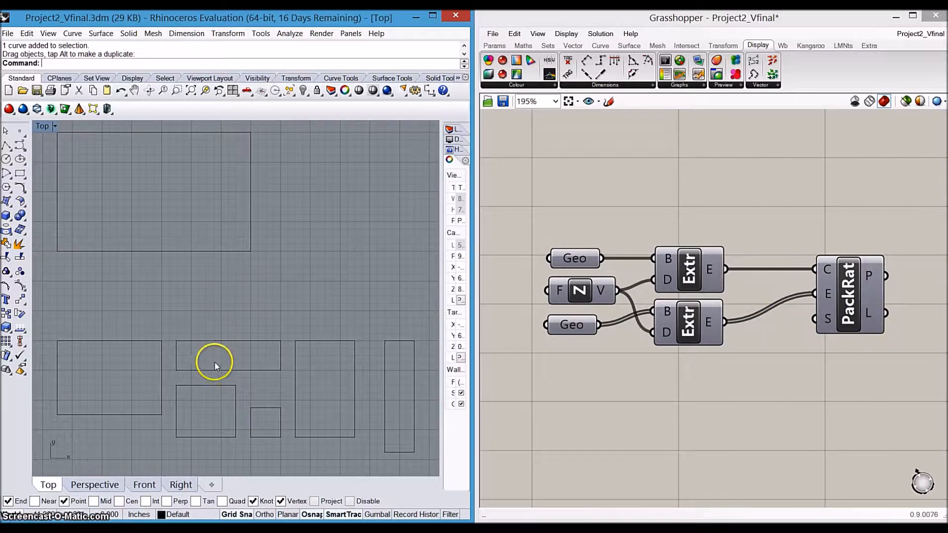
pyautogui.moveTo(210, 400)
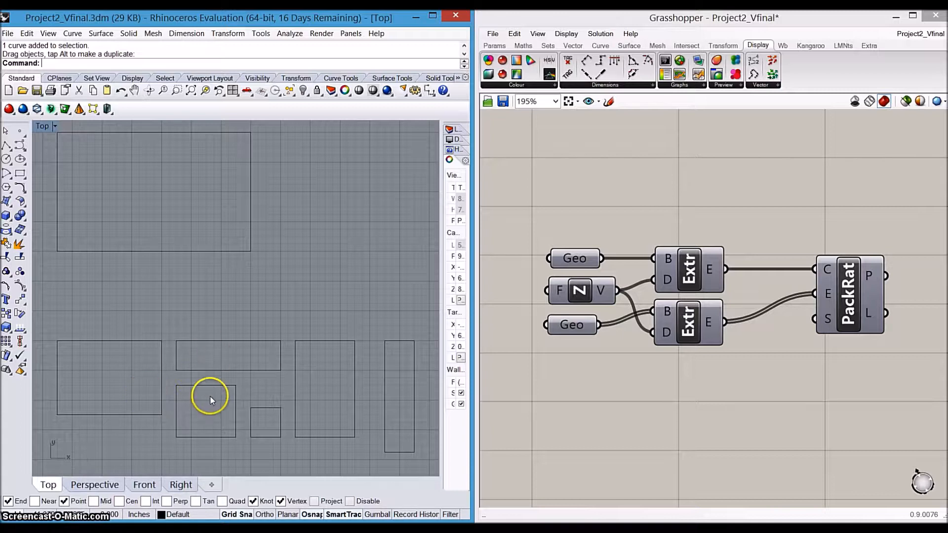
pyautogui.moveTo(98, 214)
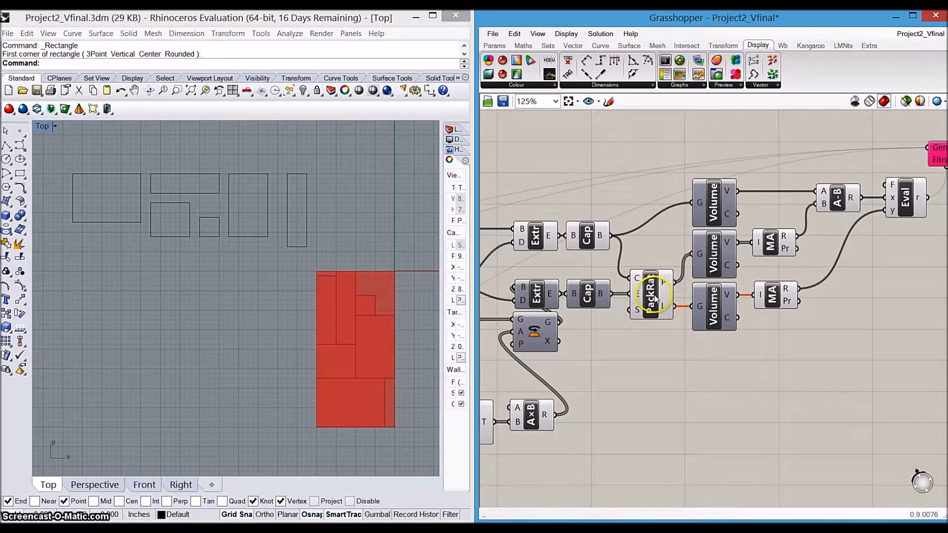
pyautogui.scroll(-3)
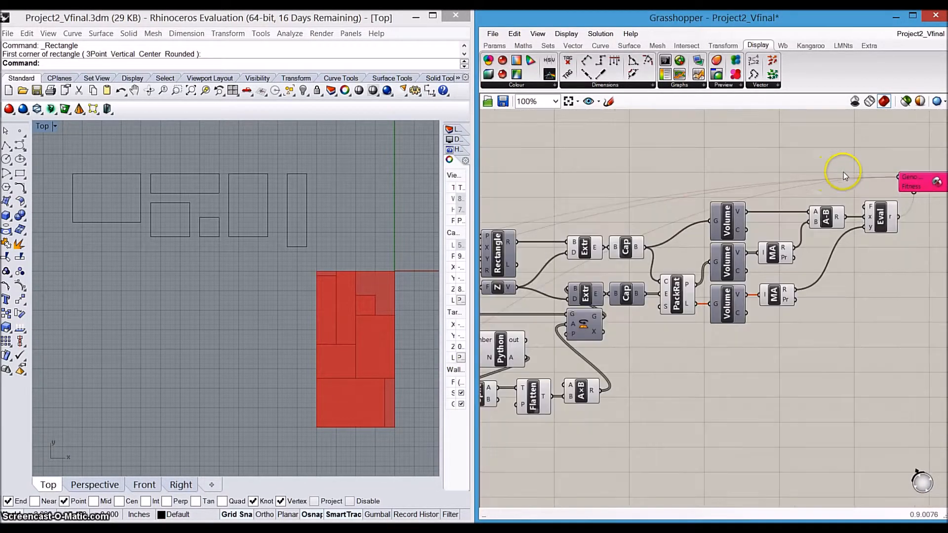
pyautogui.moveTo(678, 202)
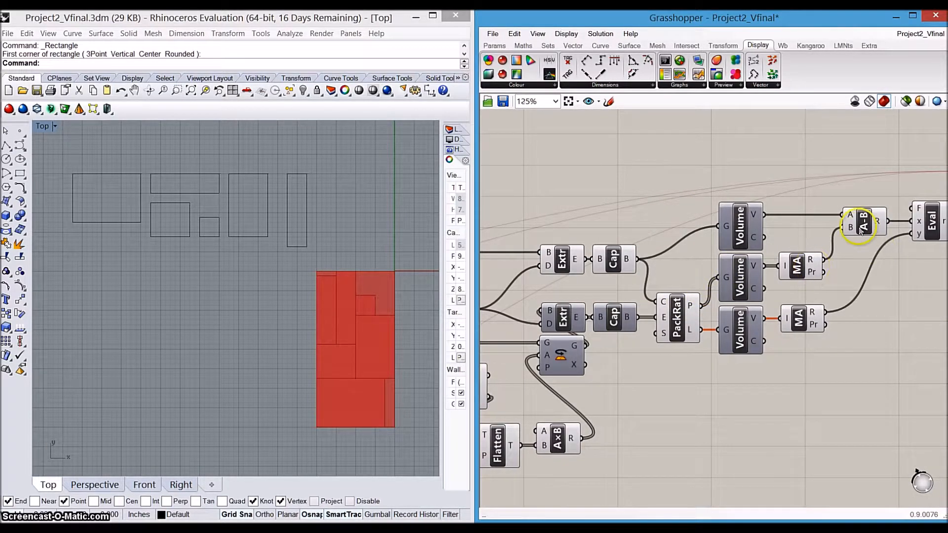
pyautogui.moveTo(862, 224)
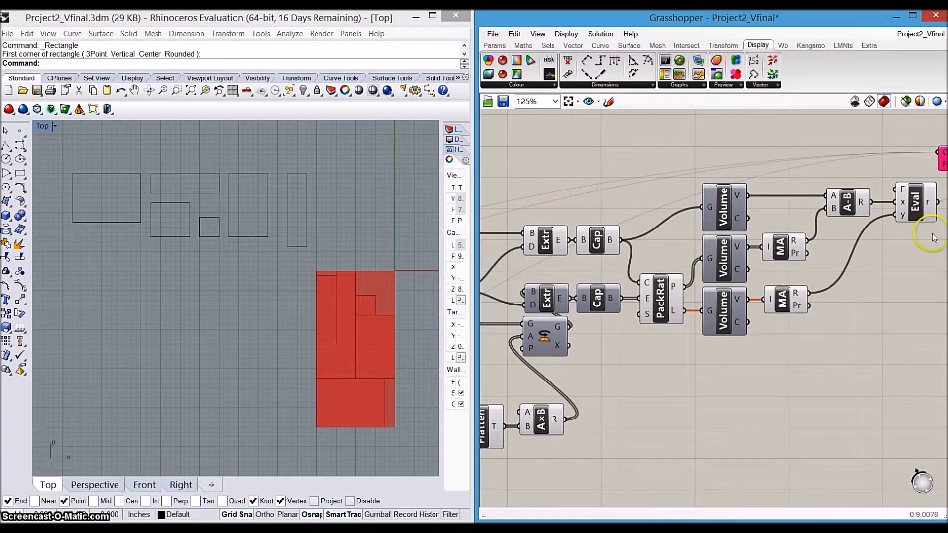
pyautogui.scroll(-3)
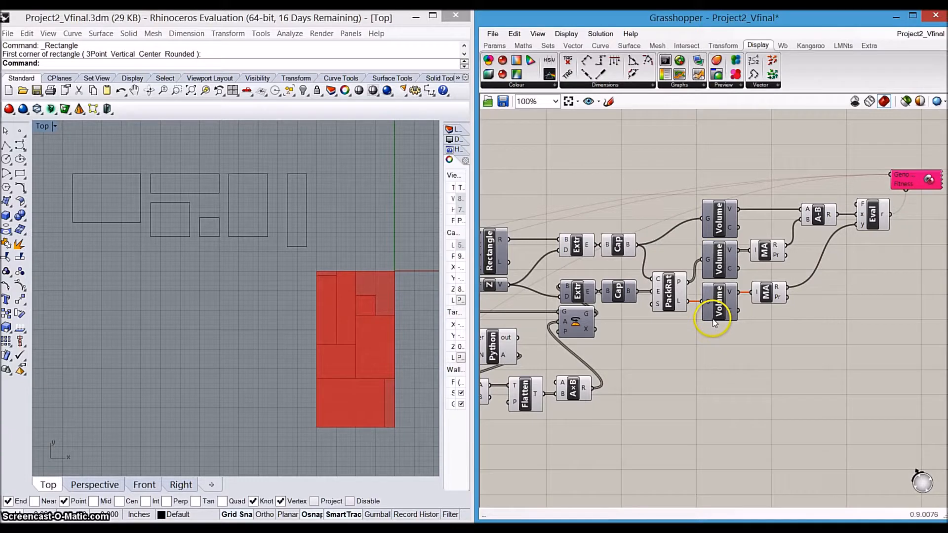
pyautogui.moveTo(716, 308)
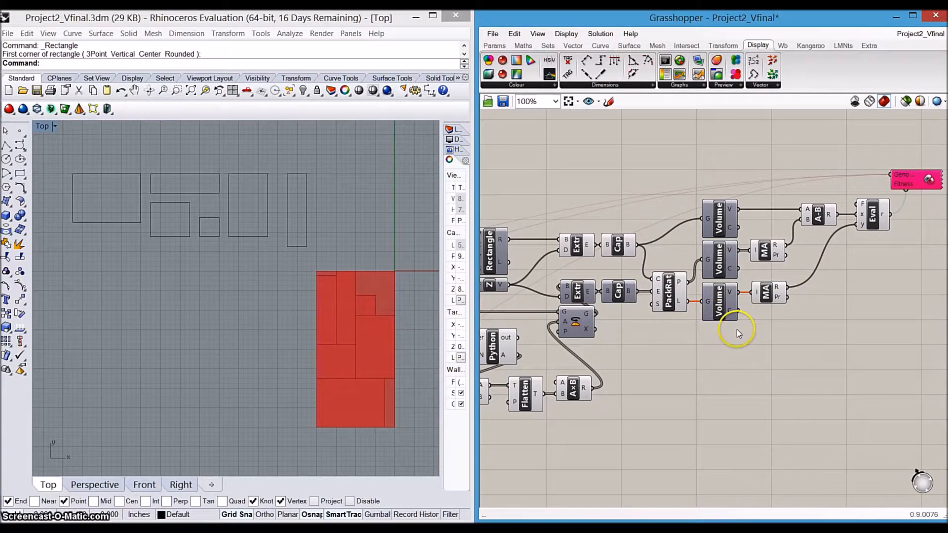
pyautogui.scroll(-3)
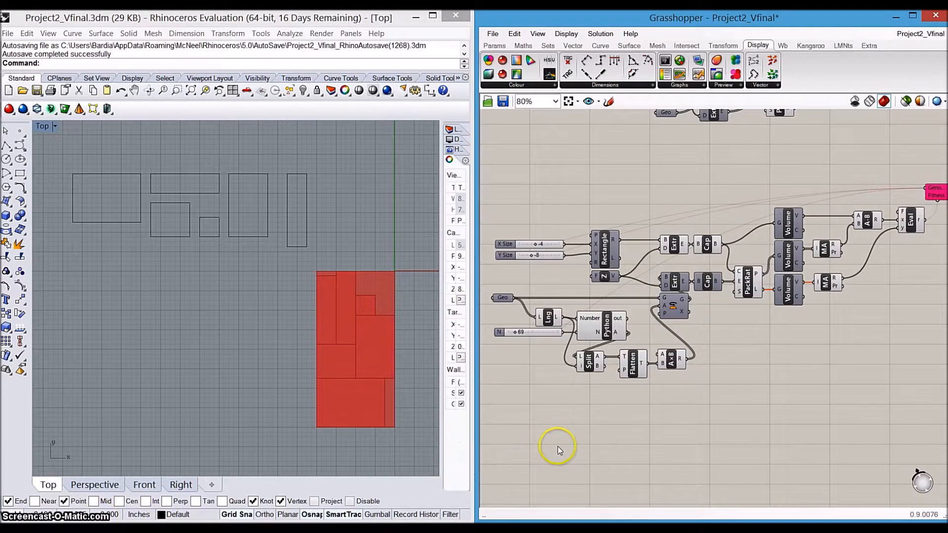
pyautogui.moveTo(674, 439)
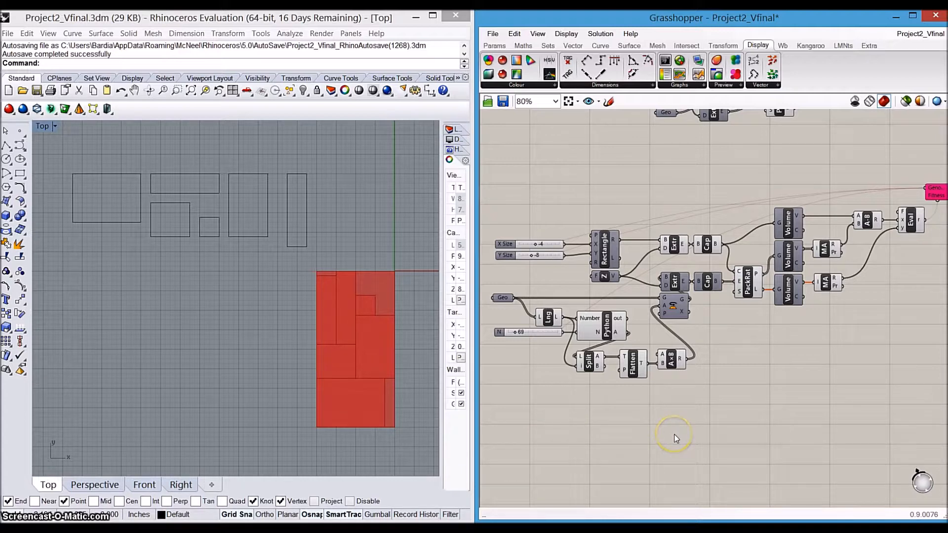
pyautogui.moveTo(675, 438)
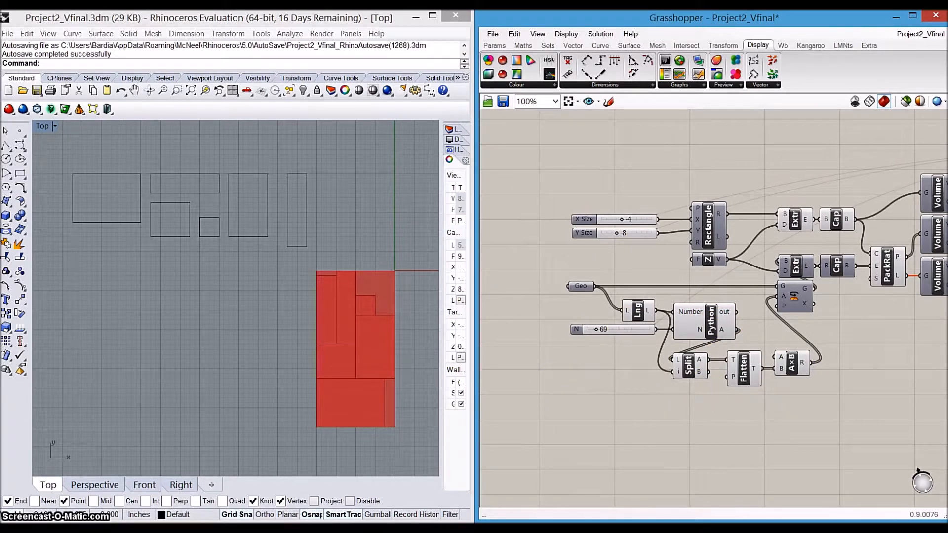
# Step: Bring up the Python component's script that builds a binary rotation list from N
pyautogui.doubleClick(712, 320)
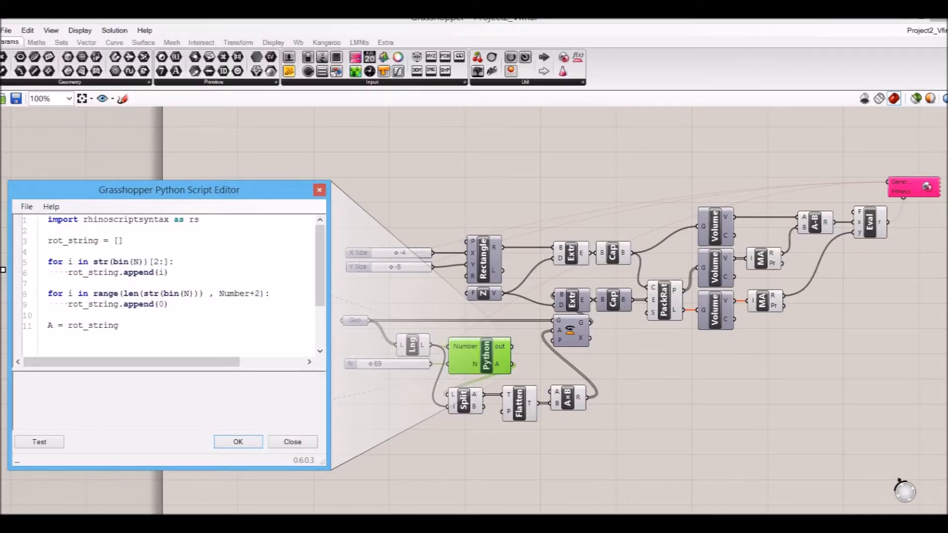